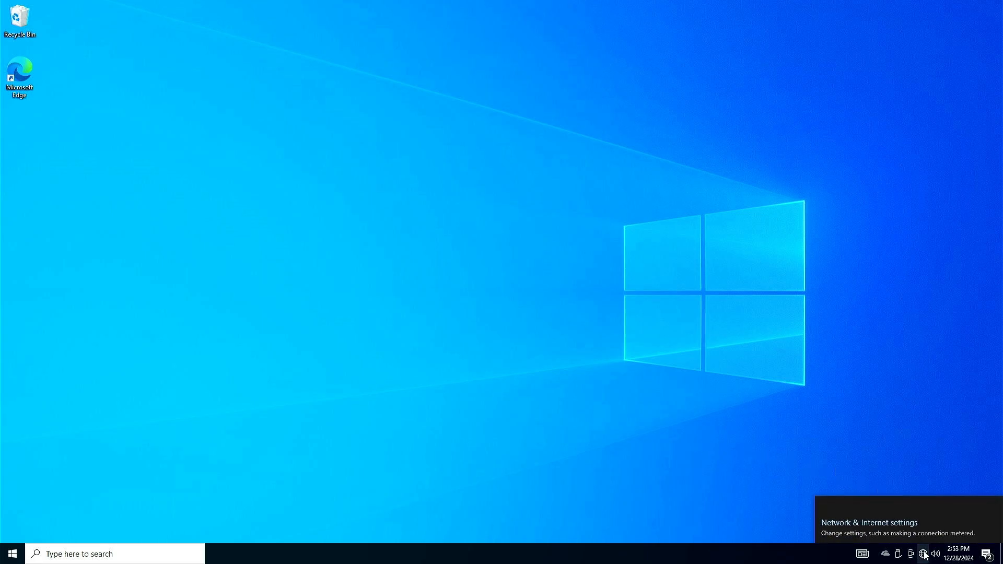
Check Network & Internet settings and find the Network Connections list empty
click(925, 553)
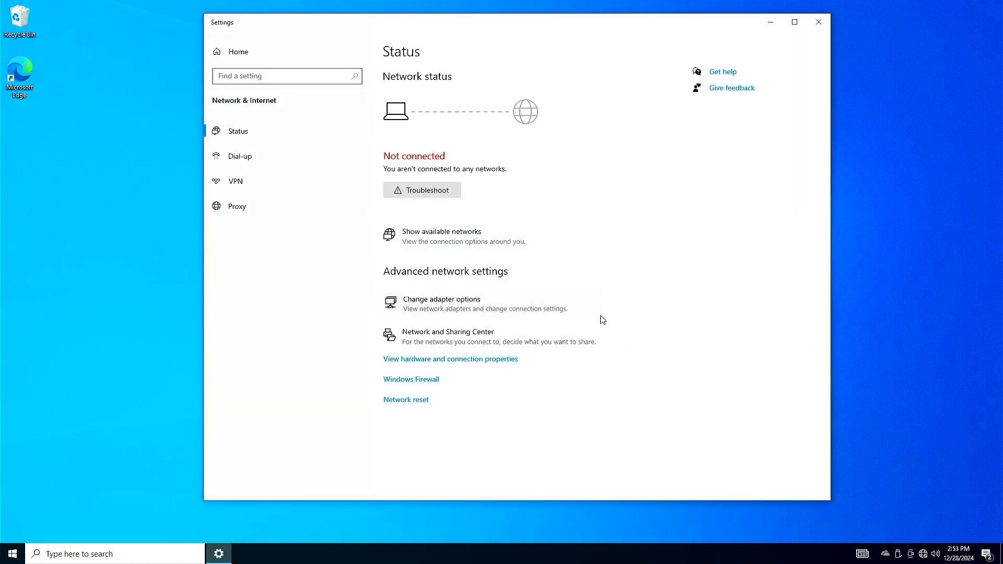
click(441, 299)
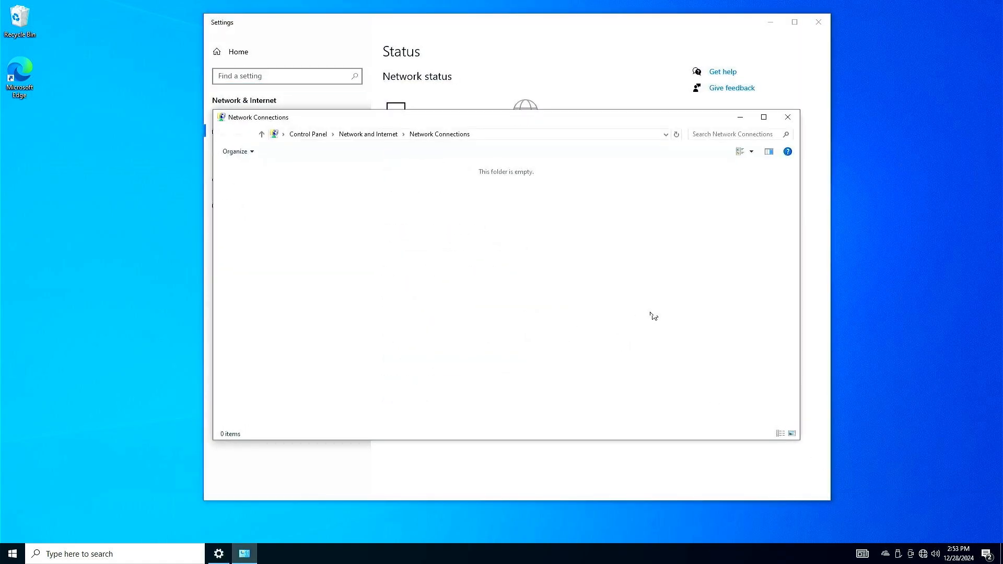
click(788, 117)
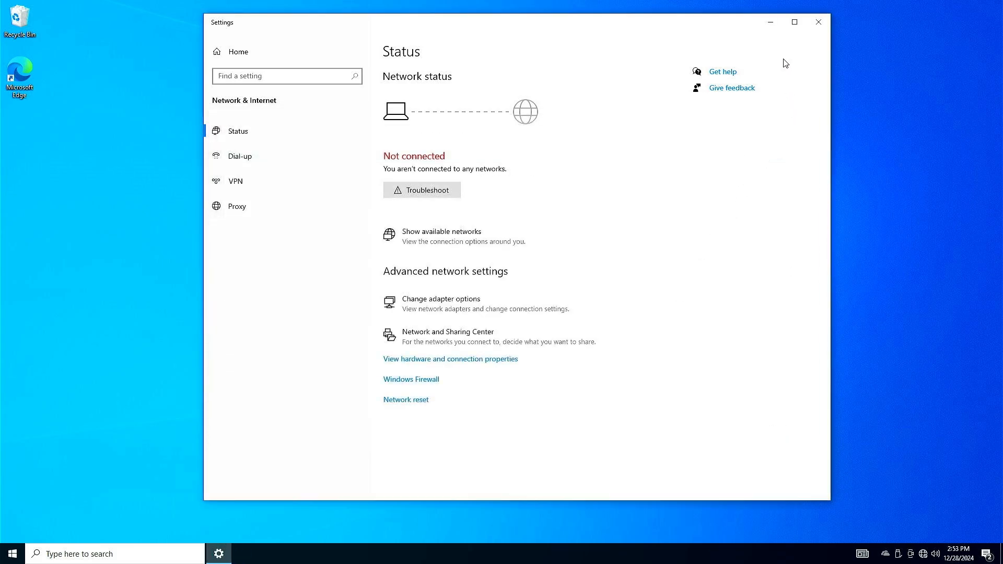
click(818, 22)
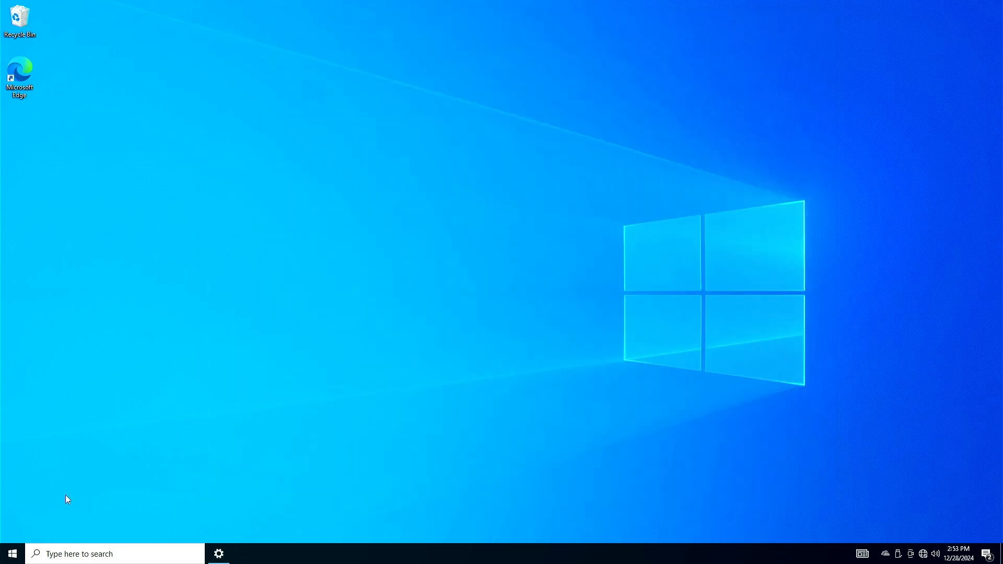
In Device Manager (Win+X), find the unrecognised Ethernet Controller under Other devices
right_click(11, 551)
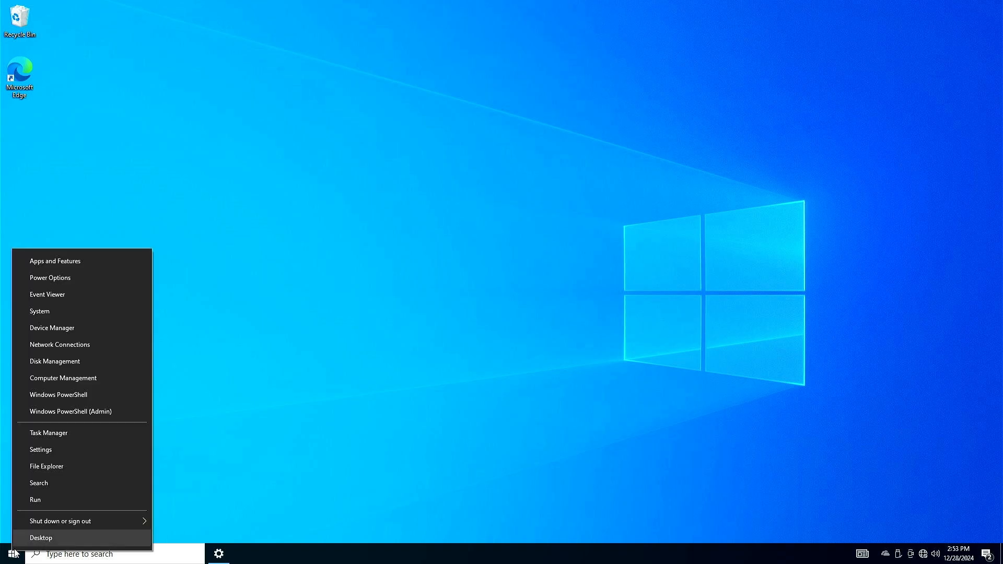
click(53, 327)
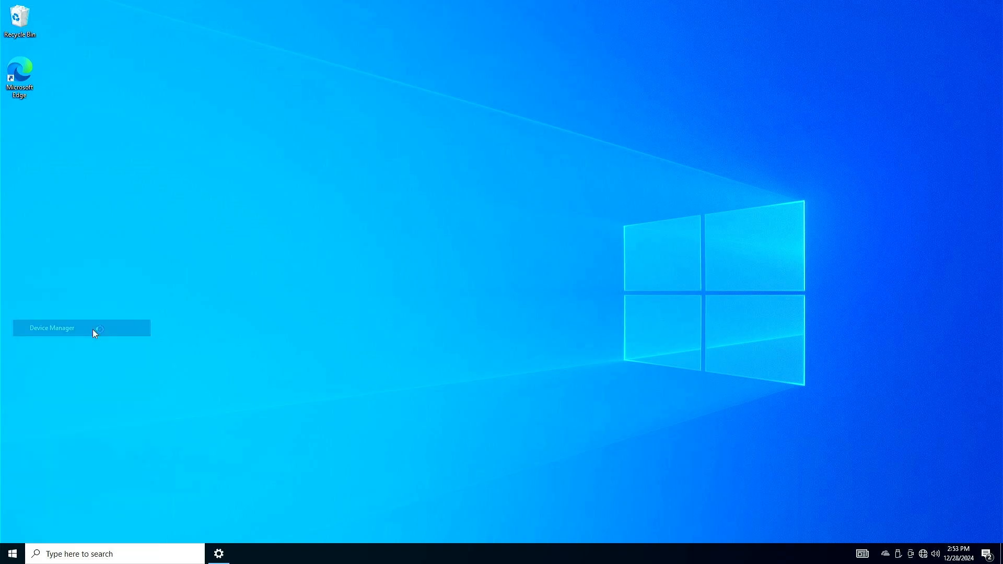
click(52, 327)
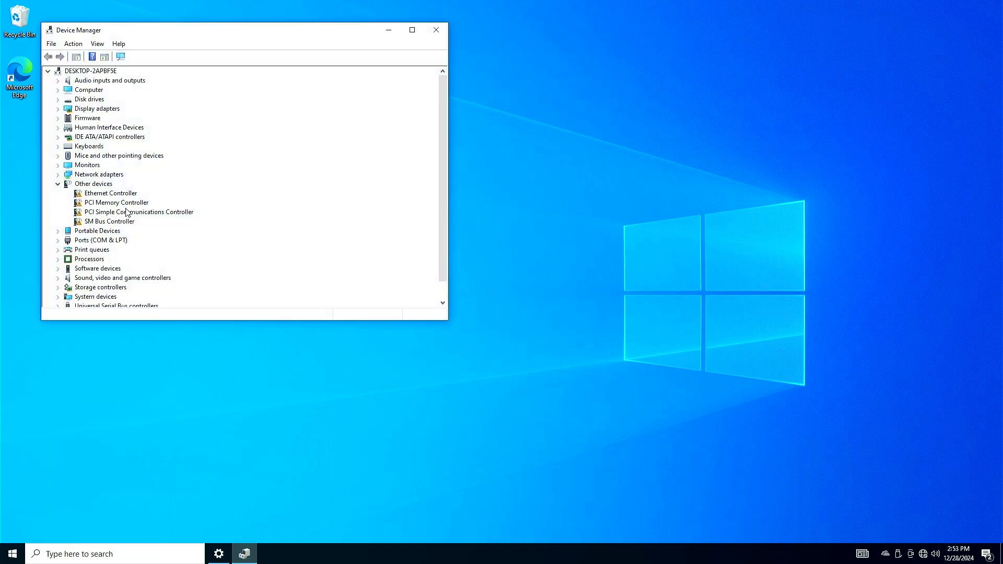
click(111, 192)
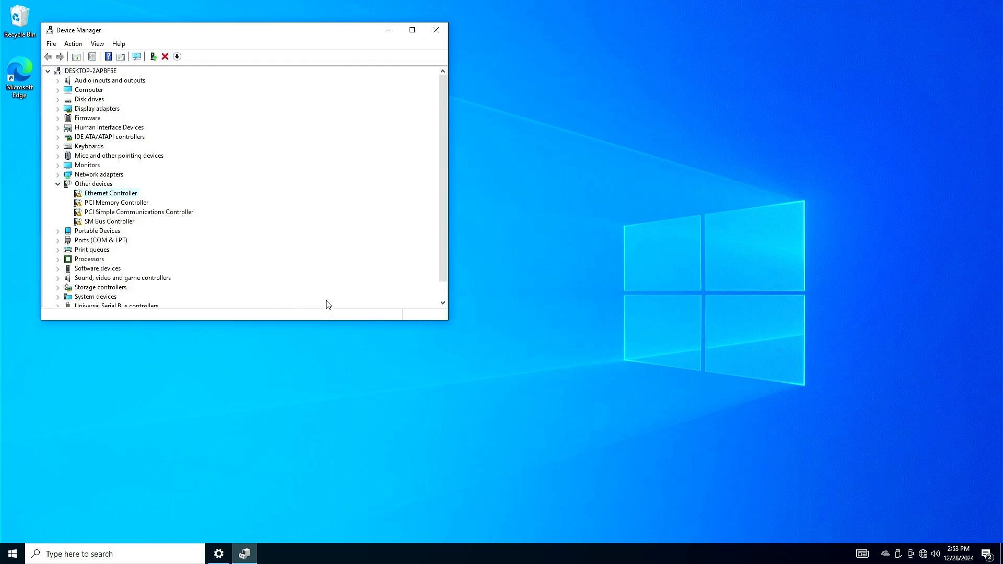
mouse_move(387, 196)
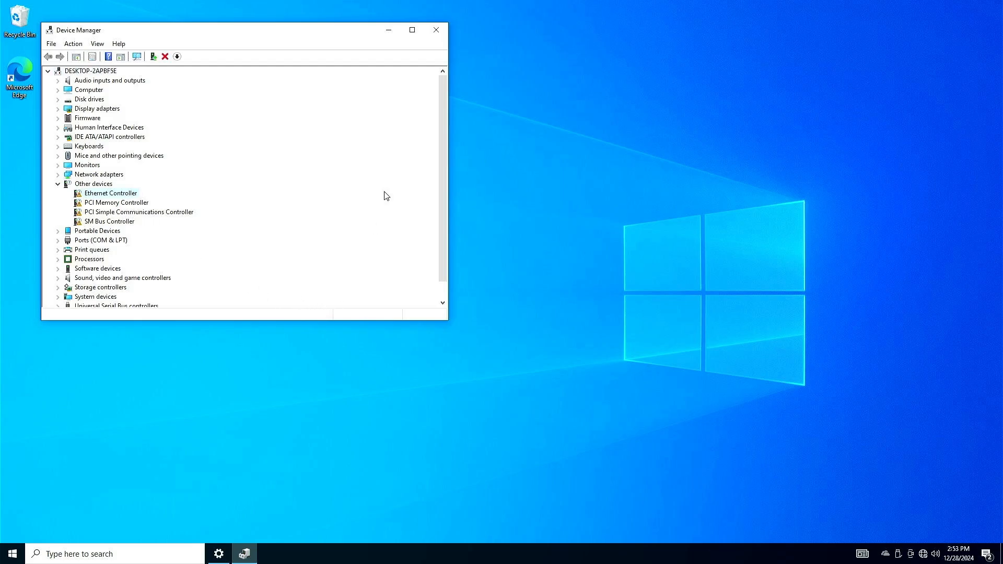
click(434, 29)
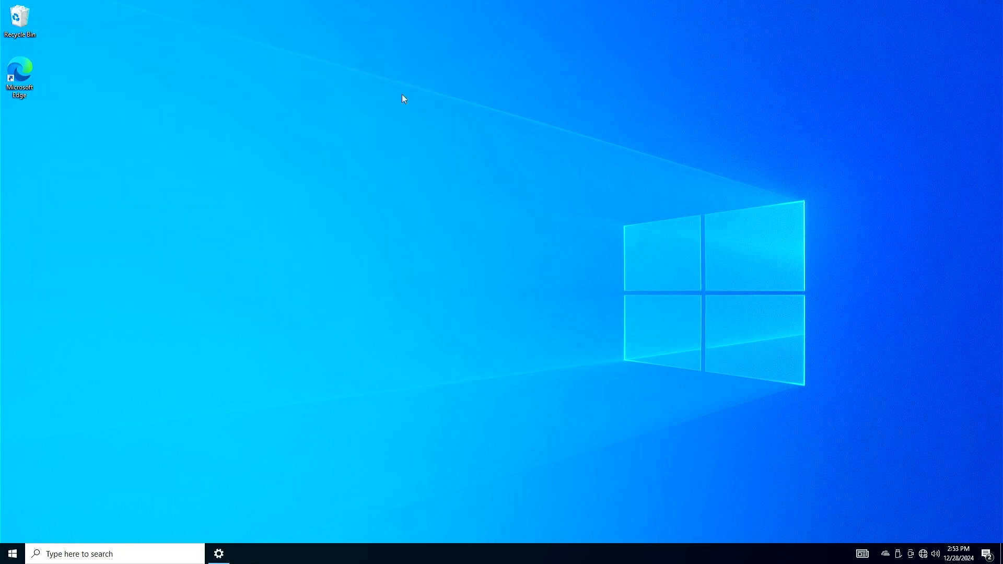
Launch System Information via msinfo32 search and select the BaseBoard Product row
click(115, 554)
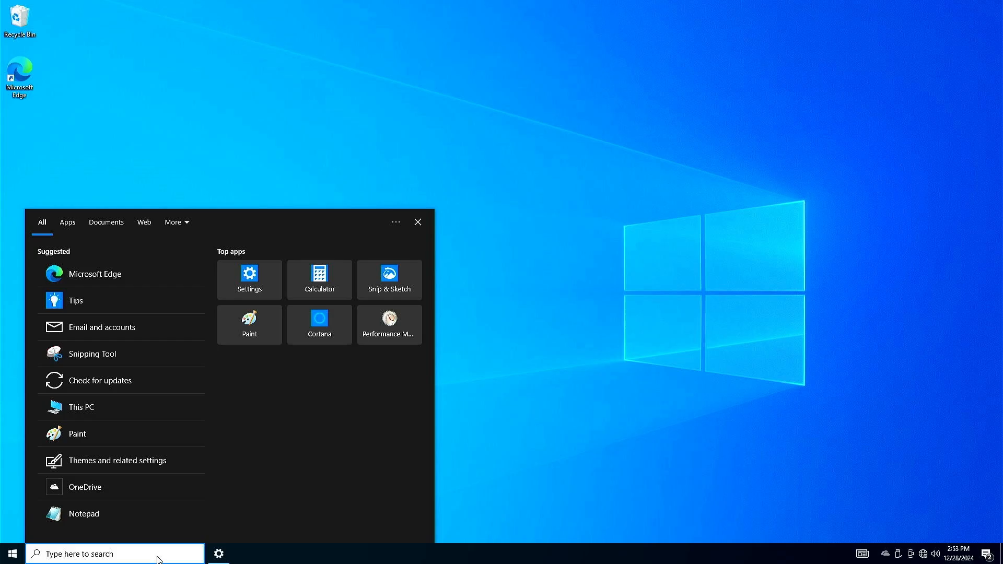
text(msinfo32)
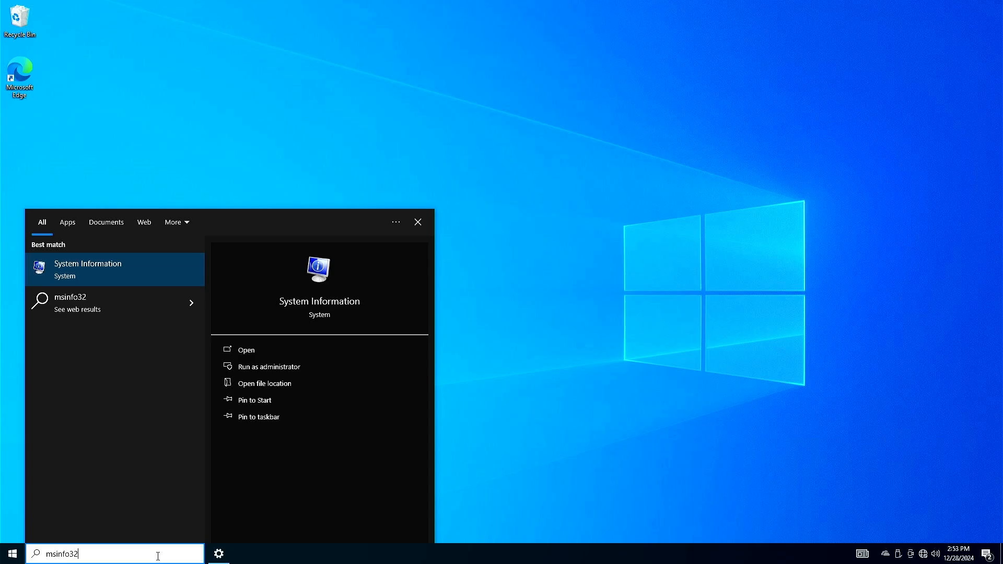
mouse_move(172, 385)
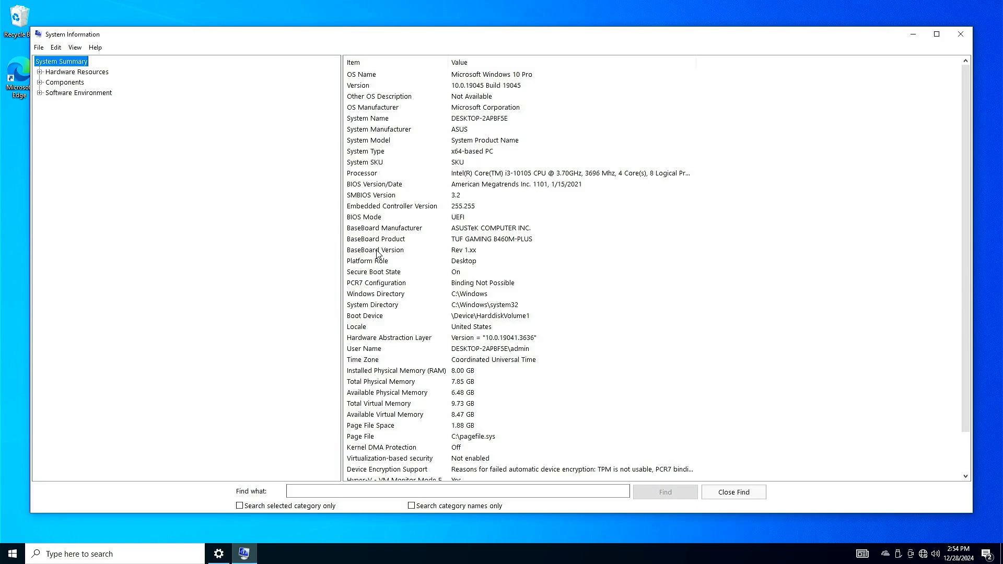
click(376, 238)
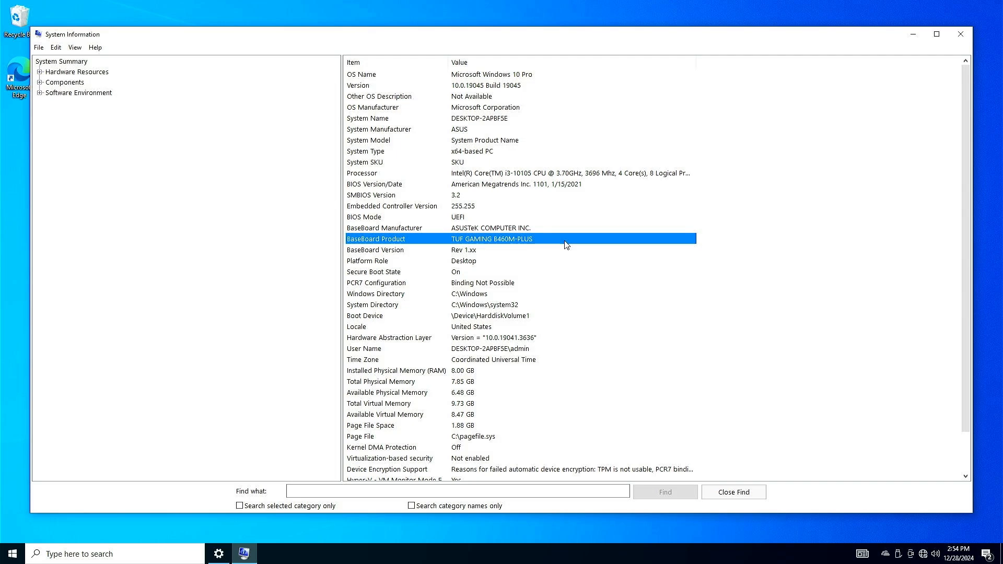
mouse_move(563, 242)
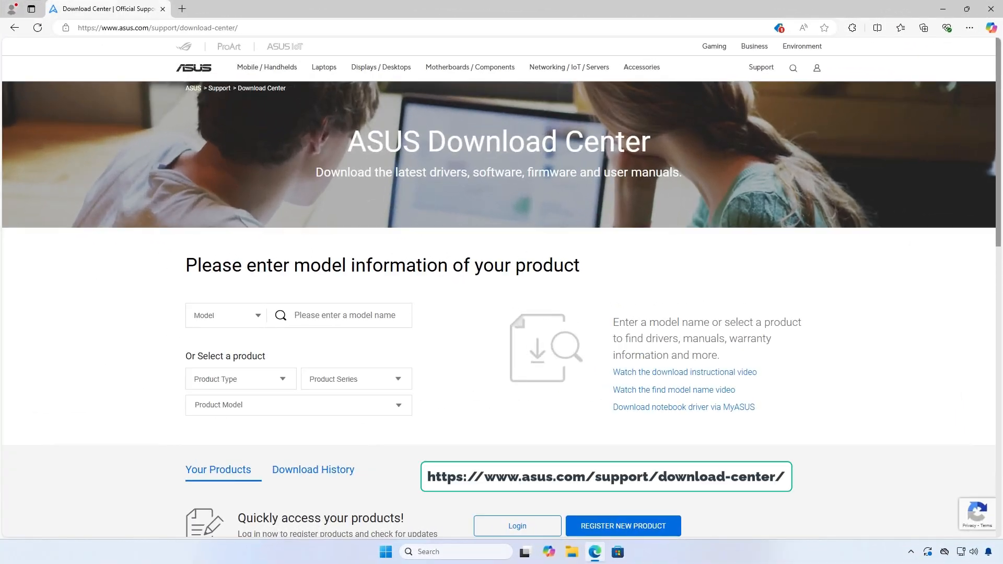
Search b460M-plus in ASUS Download Center and choose TUF GAMING B460M-PLUS
click(348, 315)
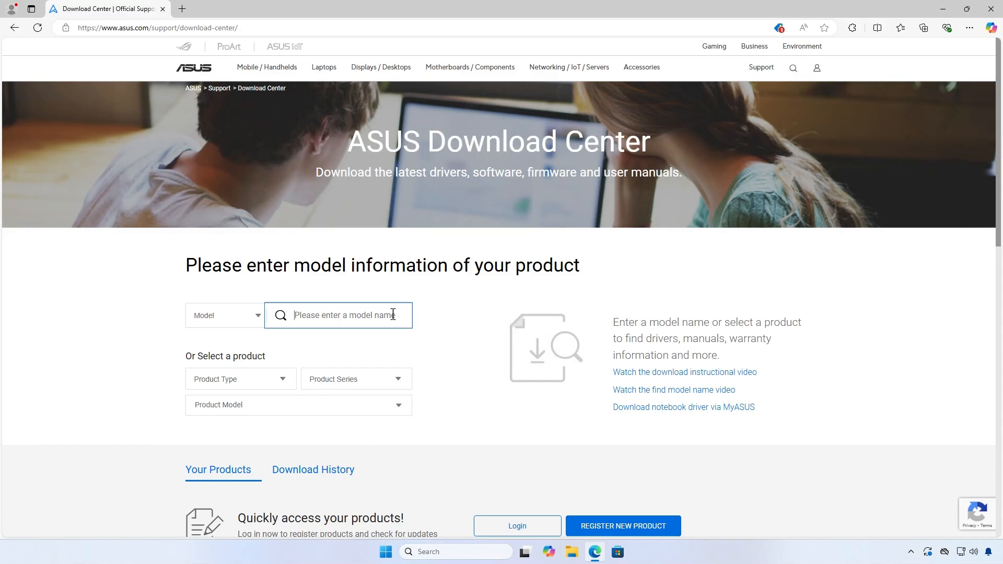
text(b460M-plus)
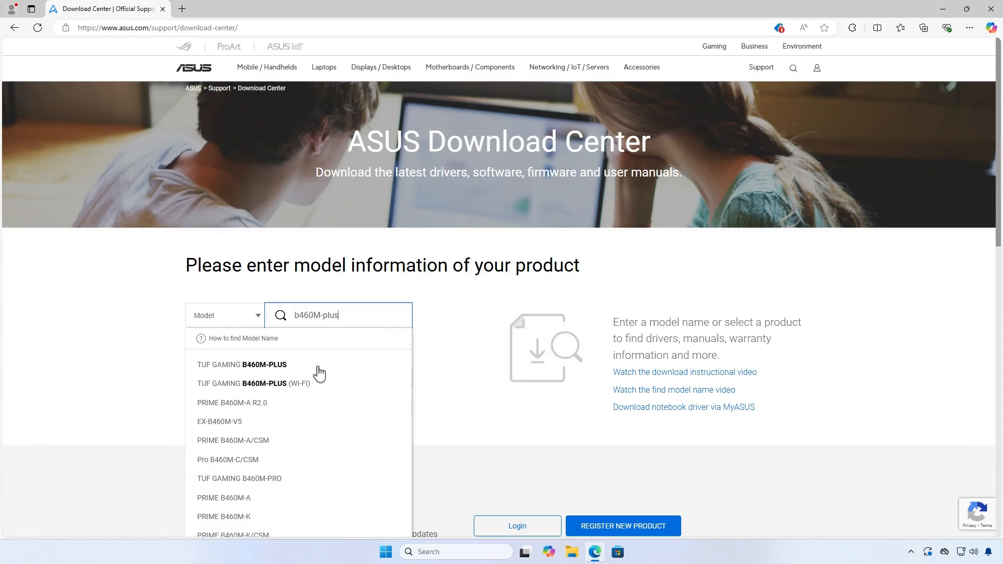
click(243, 365)
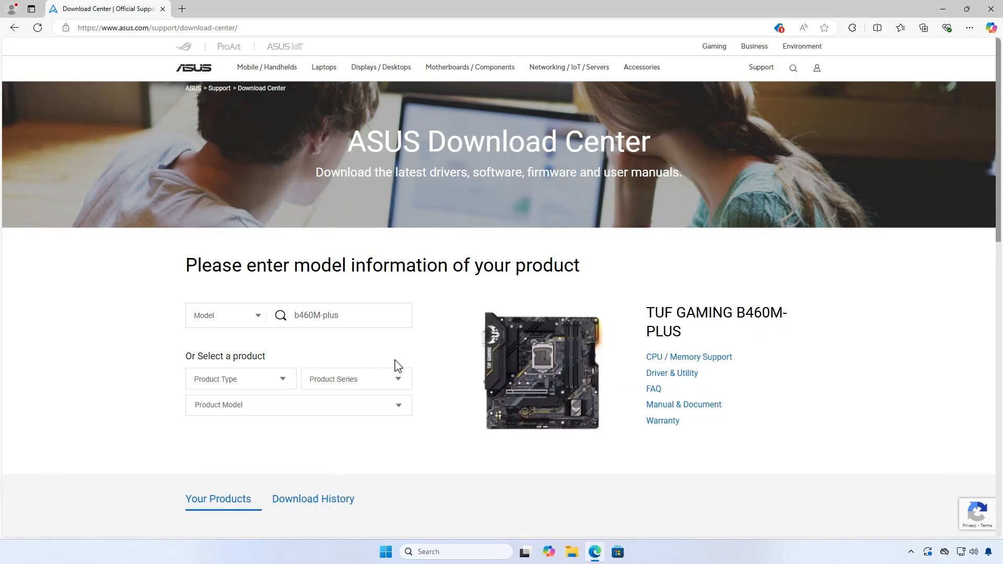
mouse_move(662, 486)
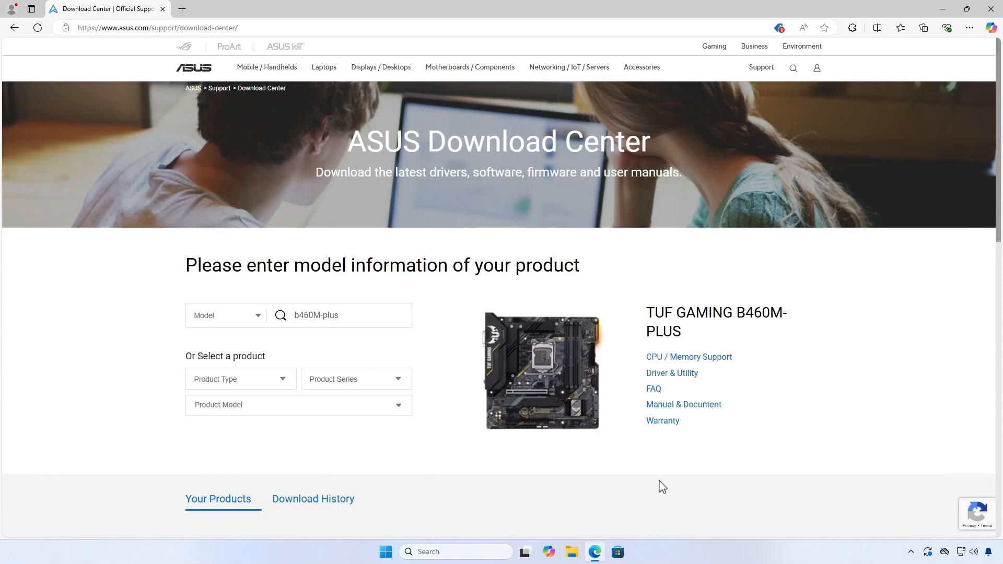
From Driver & Utility, download the Intel LAN Driver V12.18.9.14 for Windows 10 64-bit
click(671, 373)
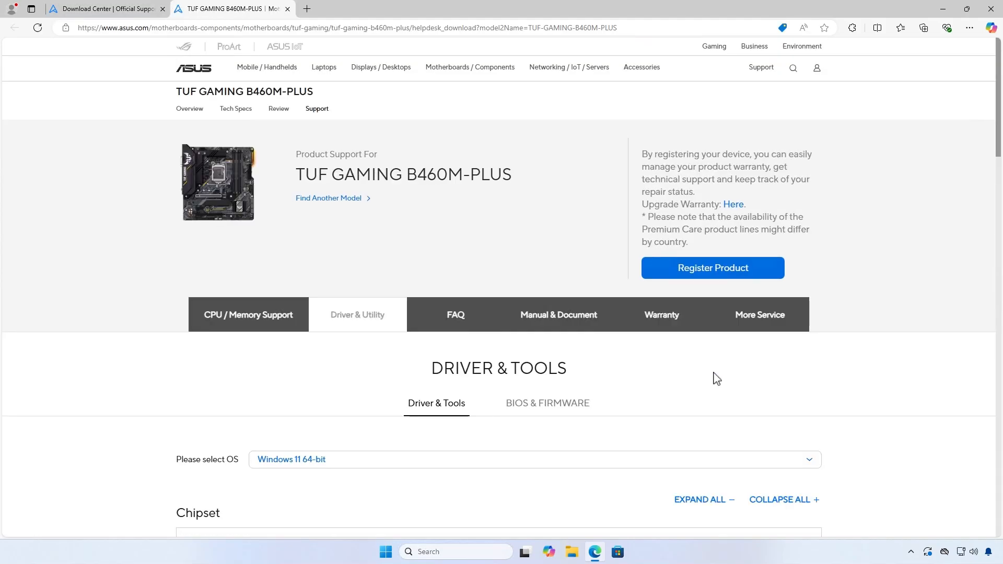
scroll(down, 3)
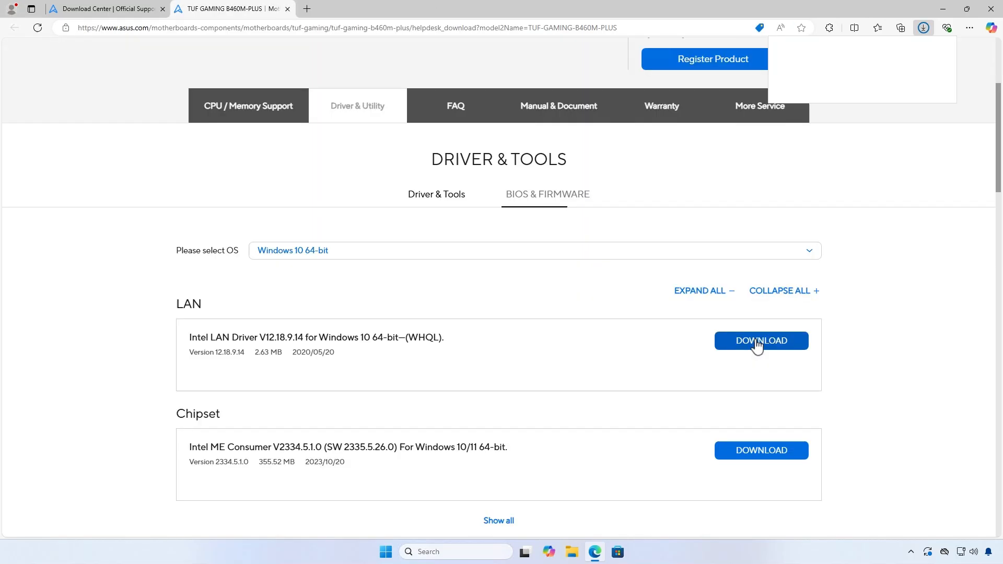
click(761, 341)
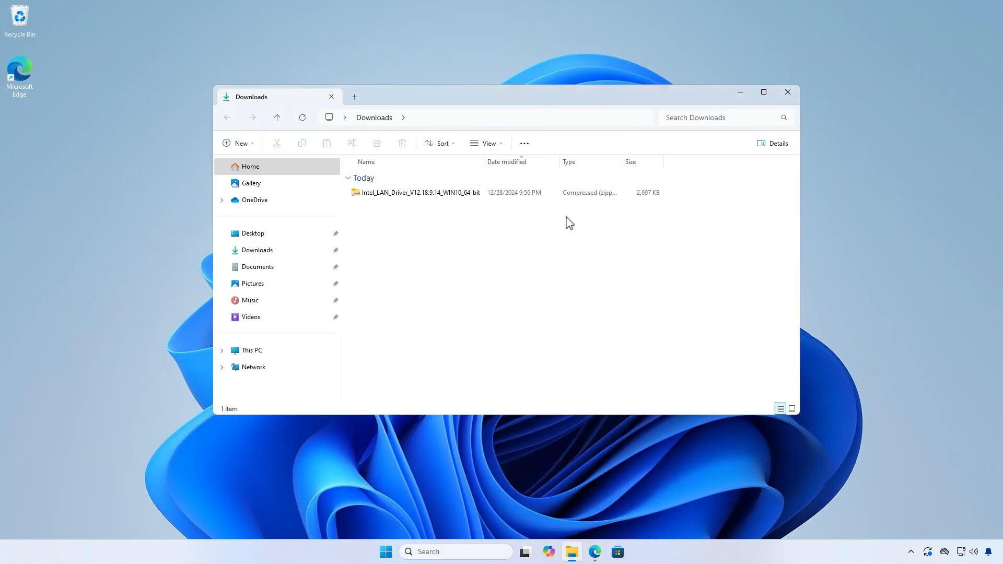
Extract the Intel LAN driver zip in Downloads and copy the Intel_LAN_Driver_V12.18.9.14_WIN10_64-bit folder
click(420, 193)
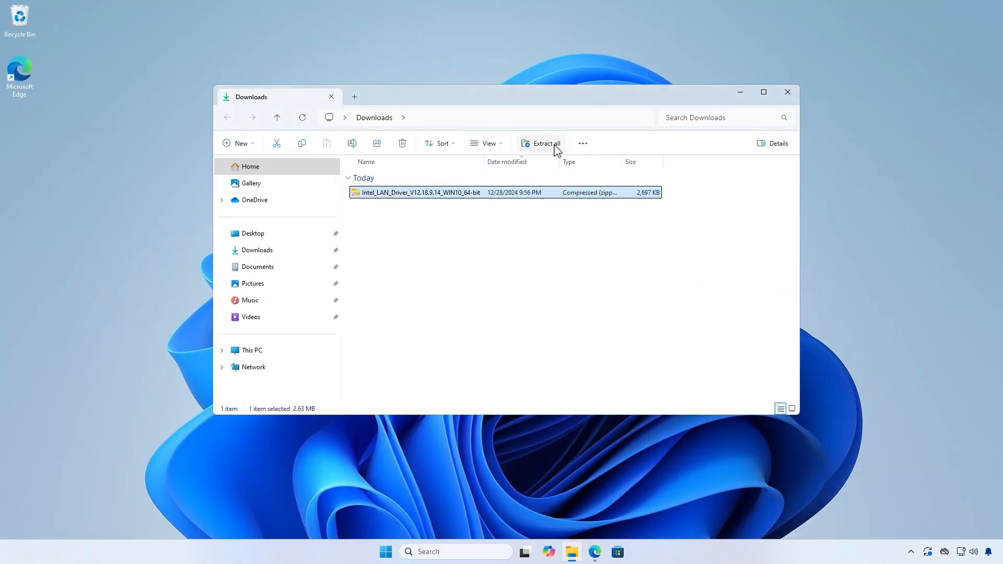
click(546, 143)
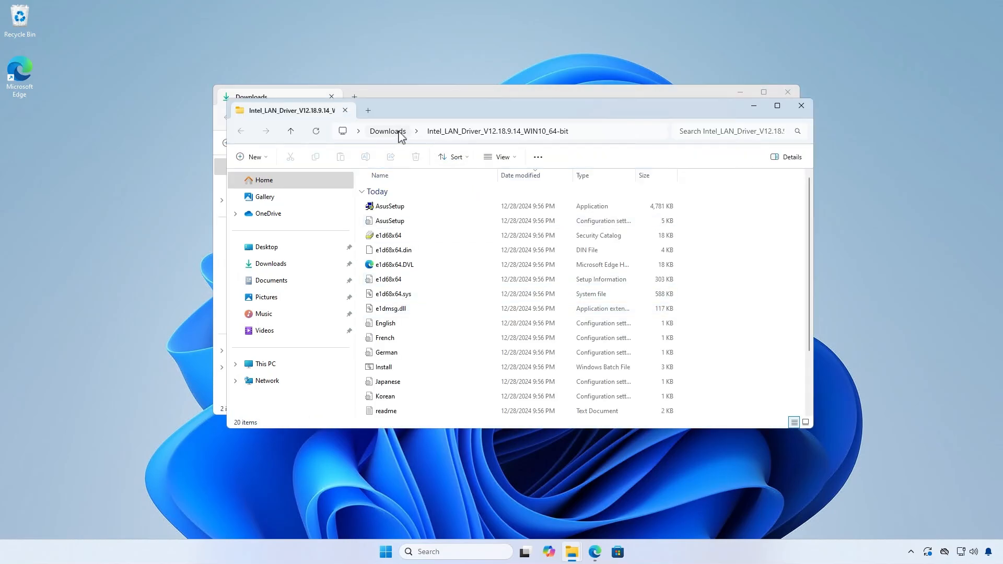
right_click(422, 220)
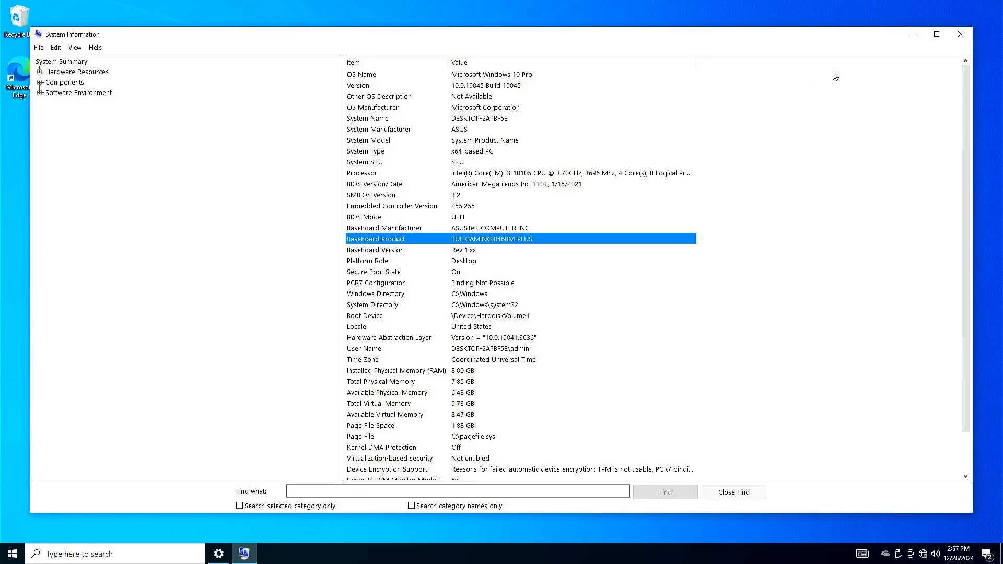
Confirm the USB (F:) drive under This PC and clear the desktop
click(959, 33)
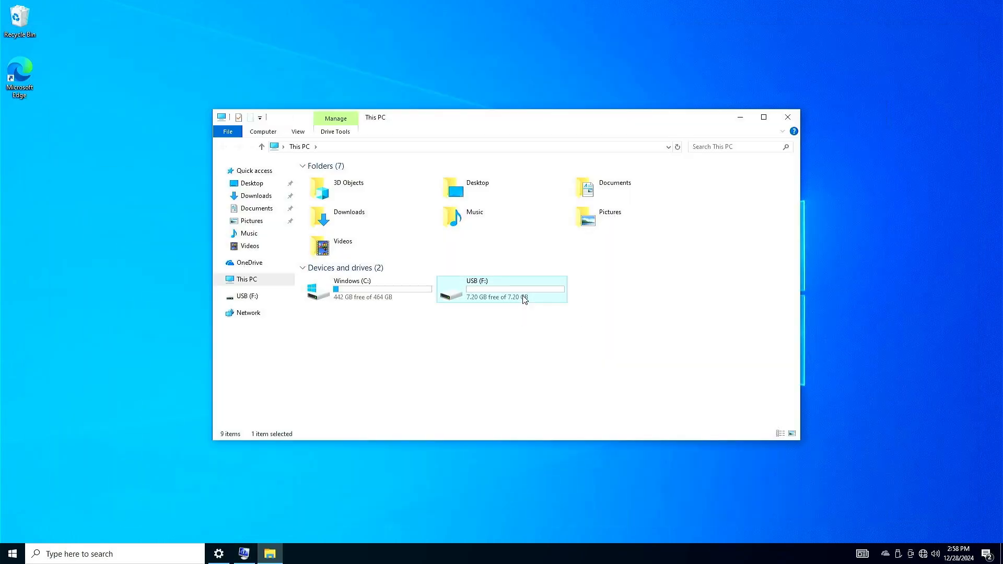
double_click(491, 288)
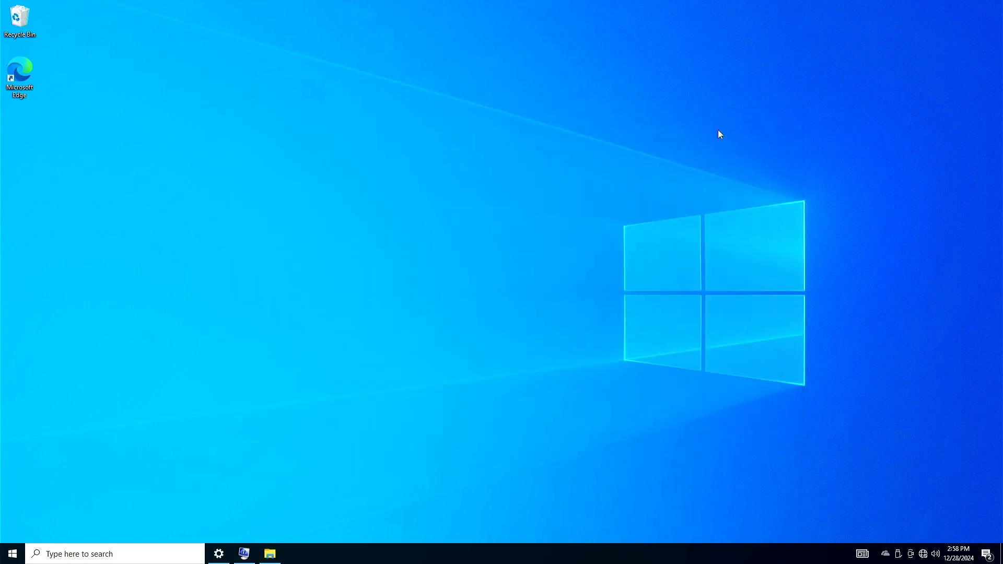
mouse_move(141, 448)
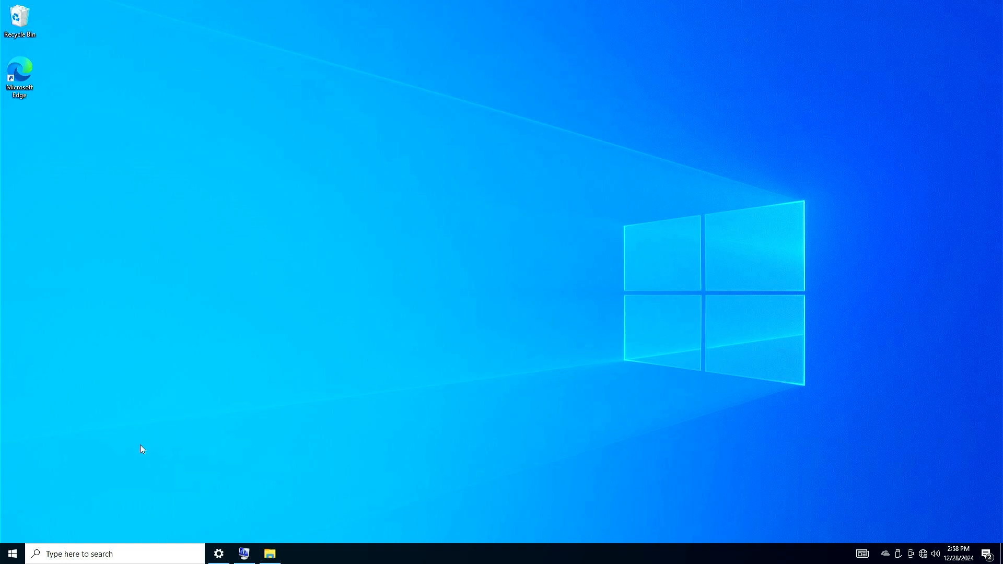
Start a manual driver update for the Ethernet Controller in Device Manager
right_click(11, 551)
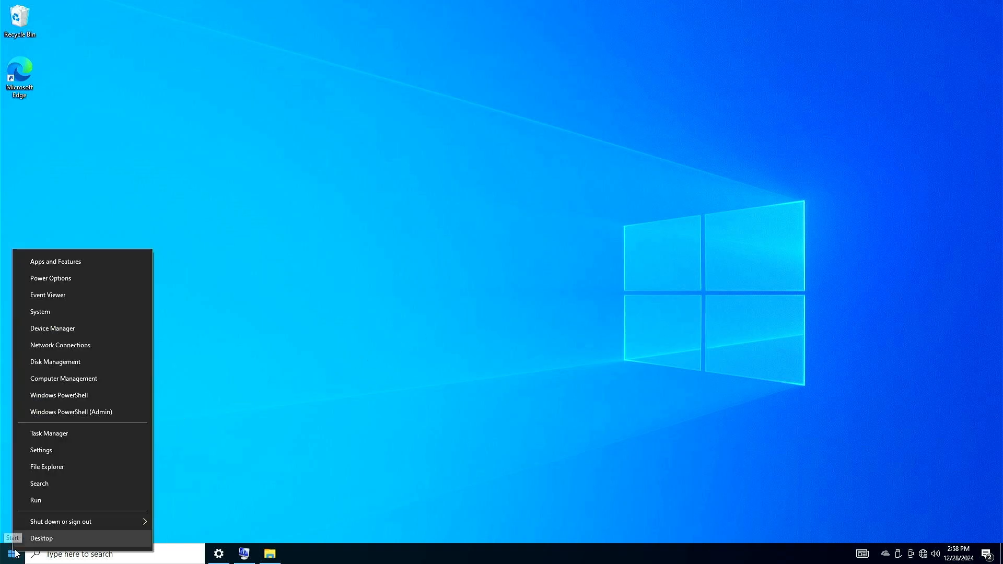
mouse_move(94, 336)
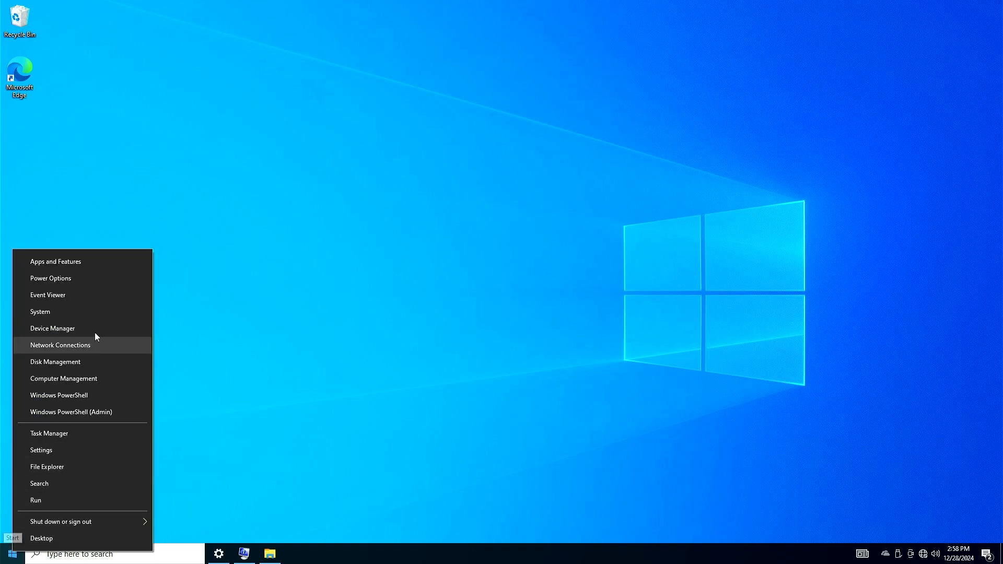
click(52, 328)
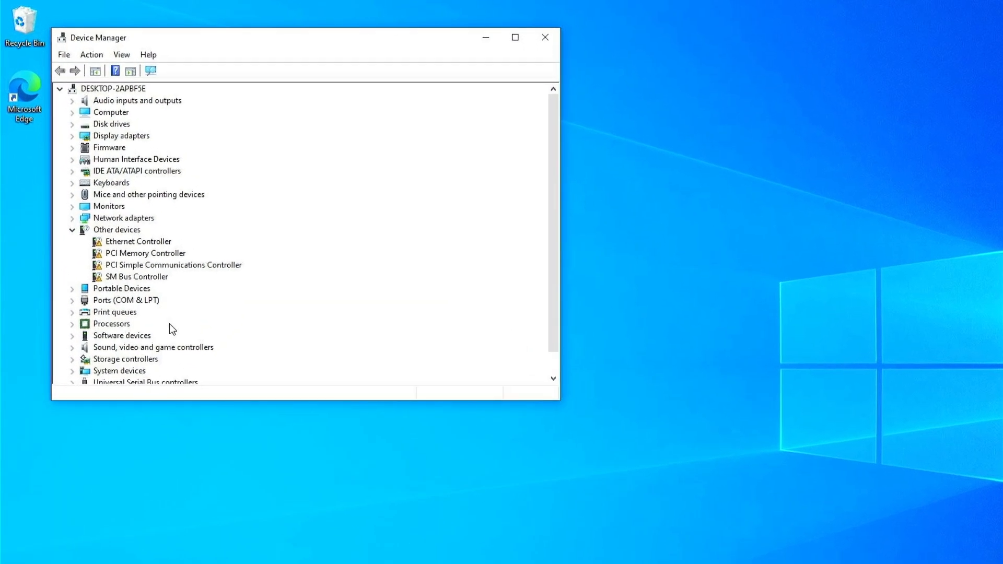
right_click(137, 241)
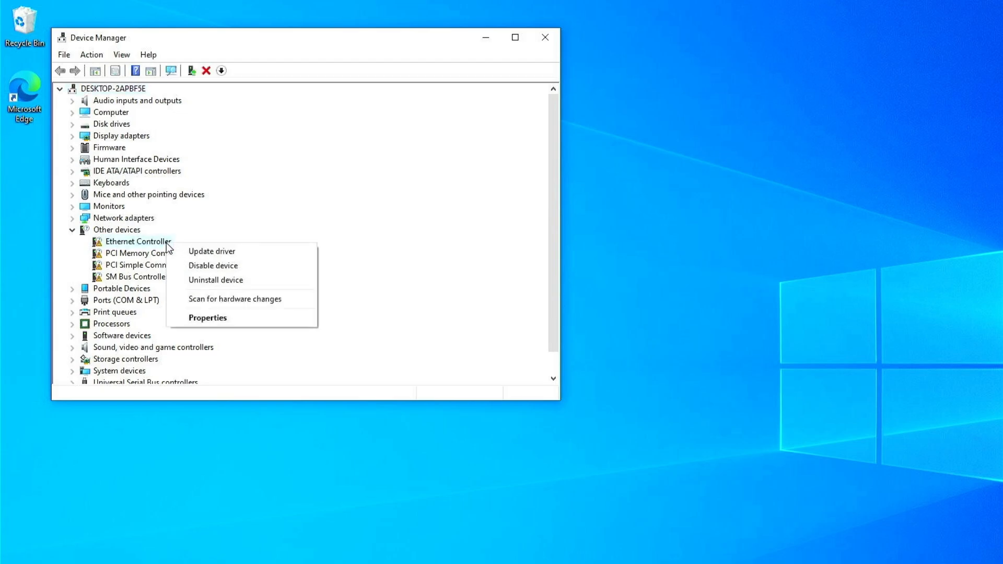
mouse_move(239, 256)
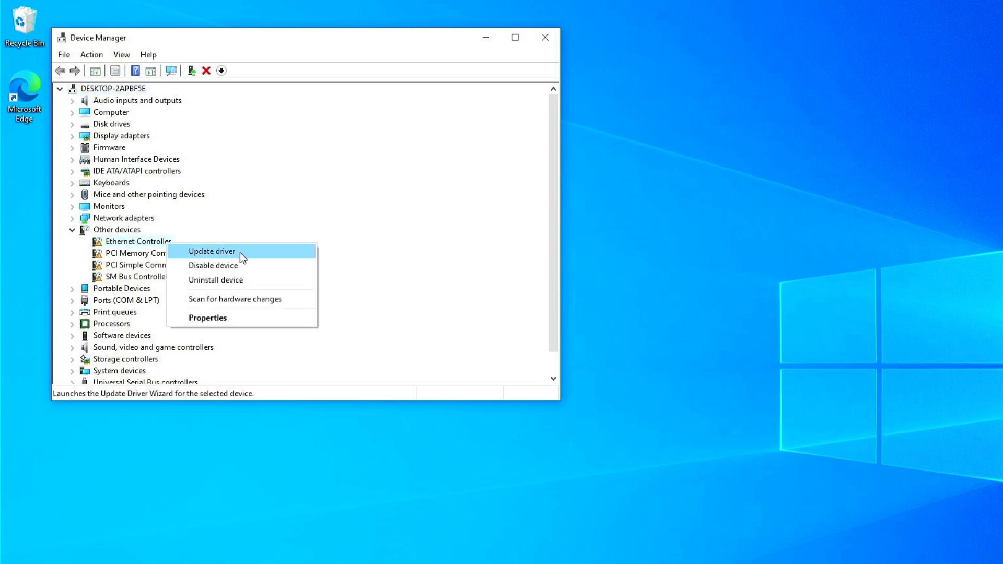
click(211, 251)
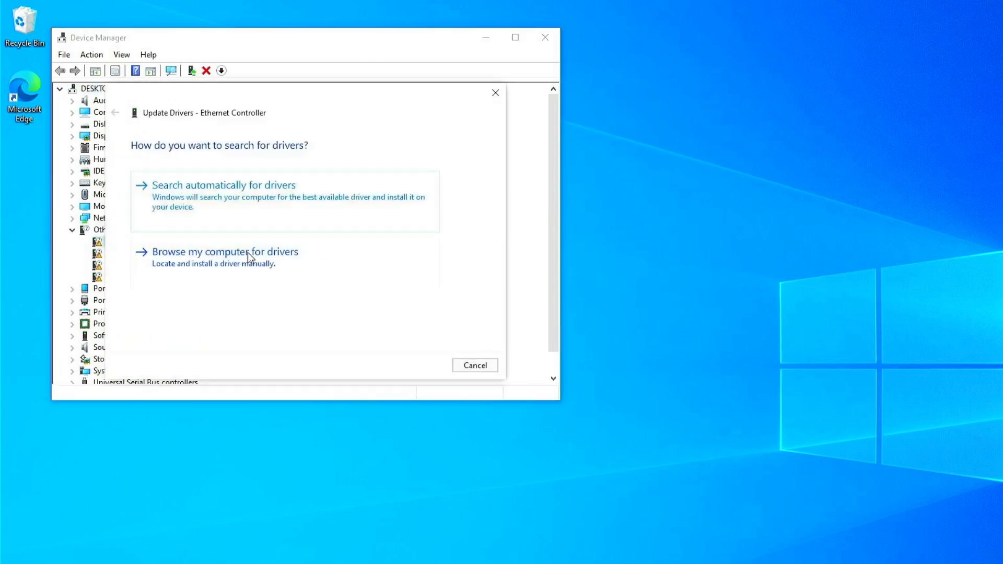
mouse_move(315, 270)
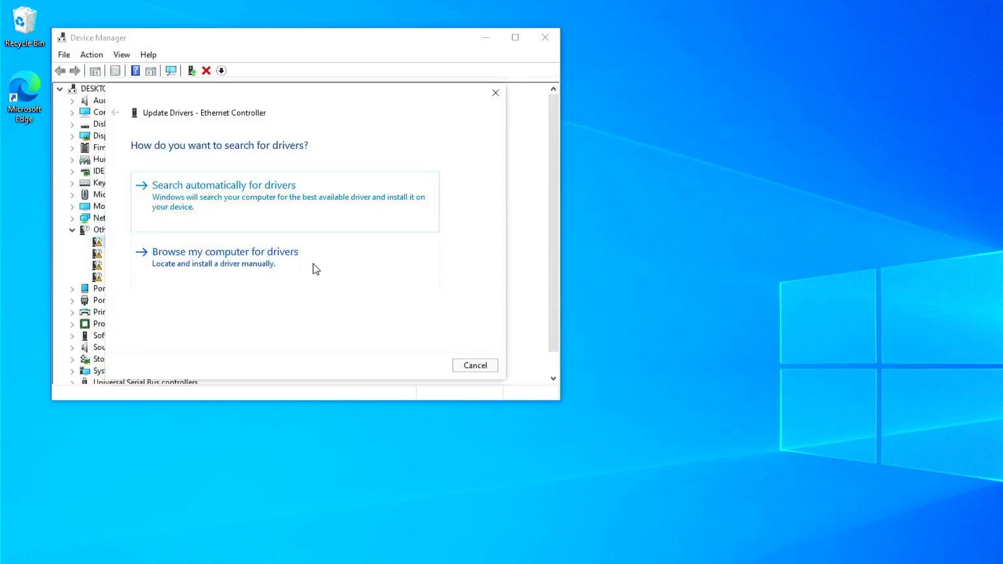
click(225, 252)
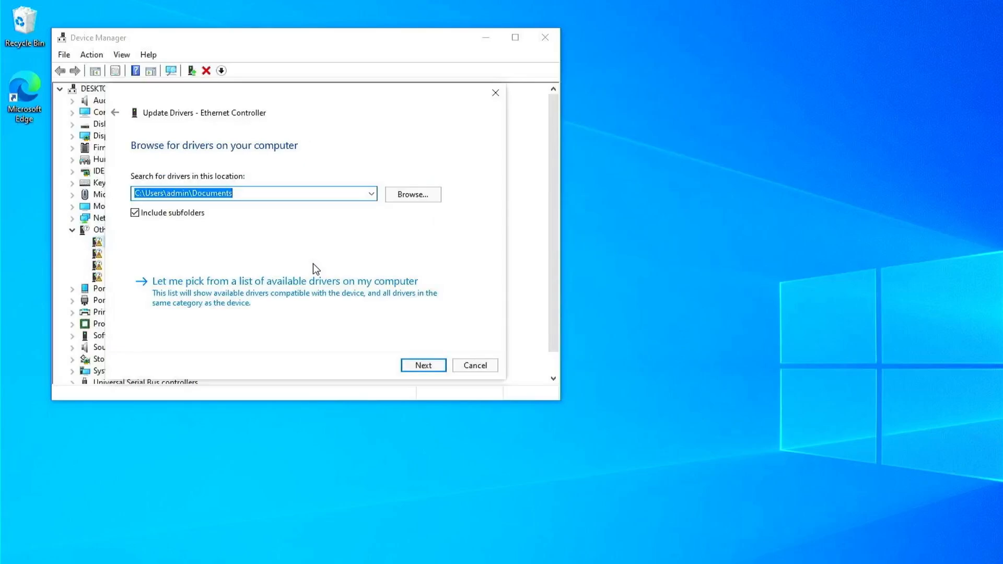
mouse_move(419, 208)
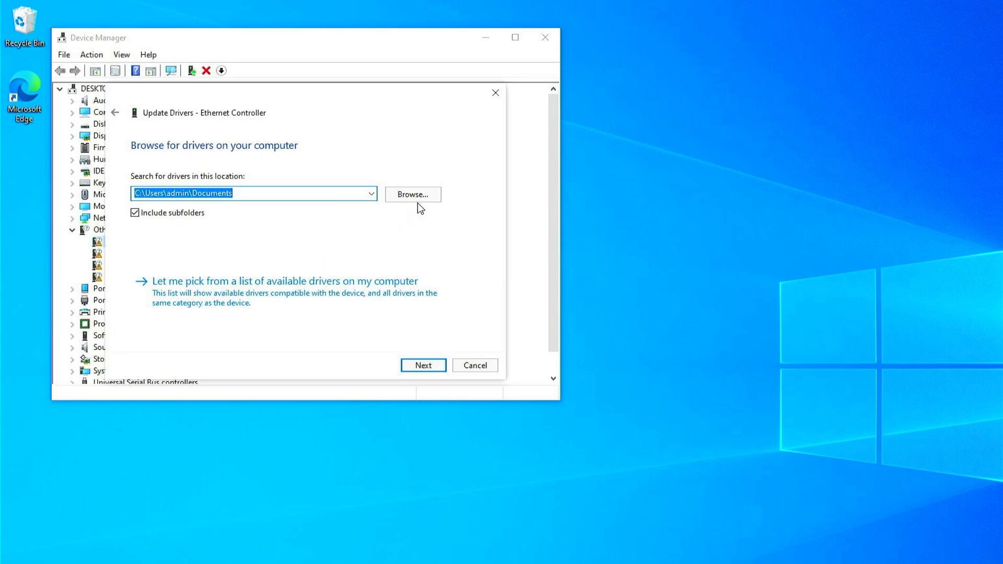
Point the search at F:\Intel_LAN_Driver_V12.18.9.14_WIN10_64-bit including subfolders and install
click(413, 195)
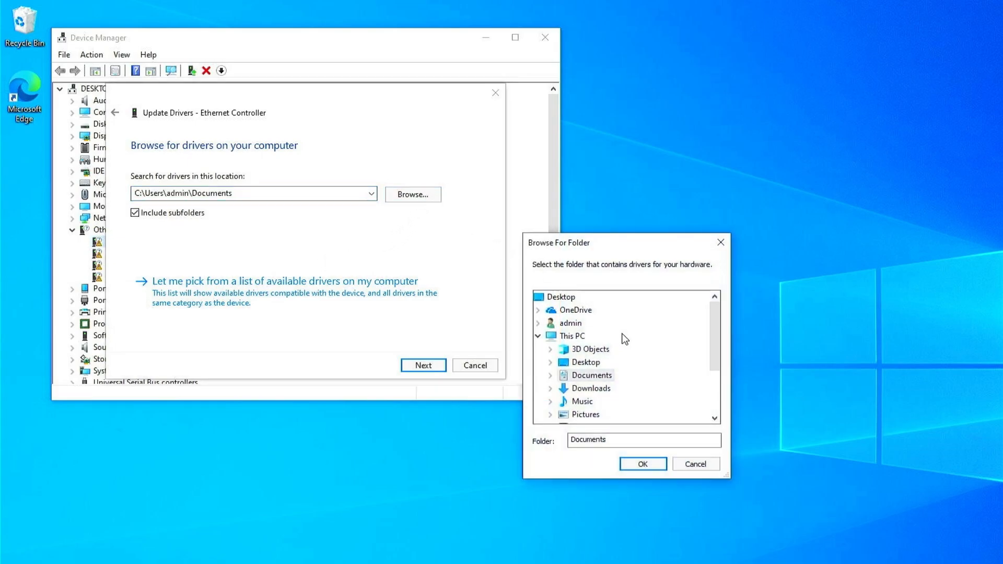
scroll(down, 3)
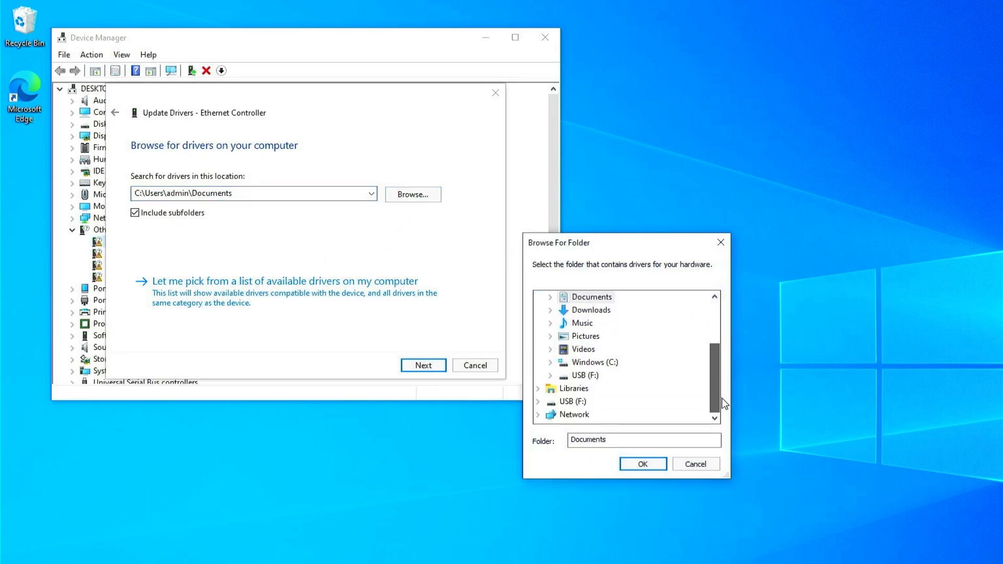
click(549, 375)
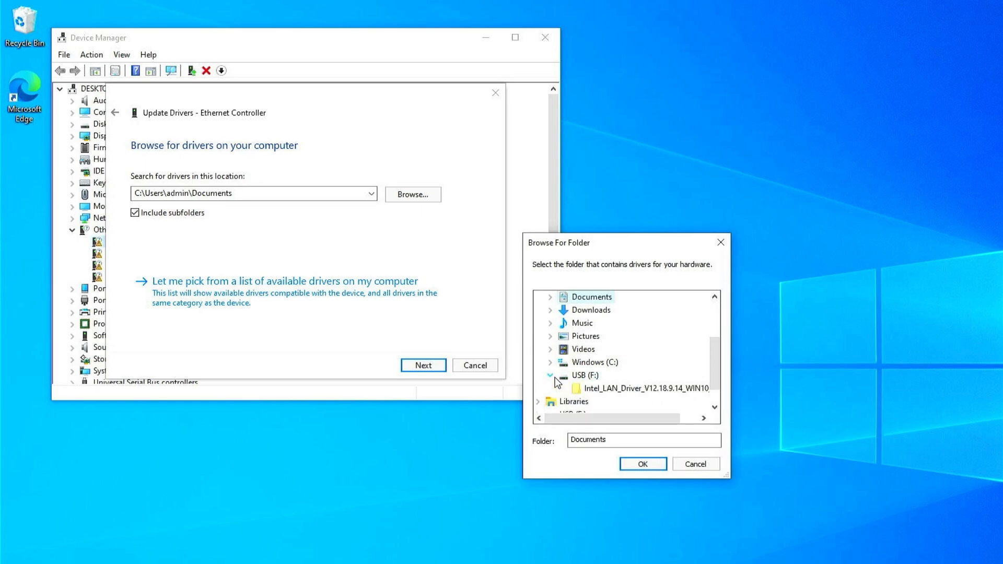
click(642, 388)
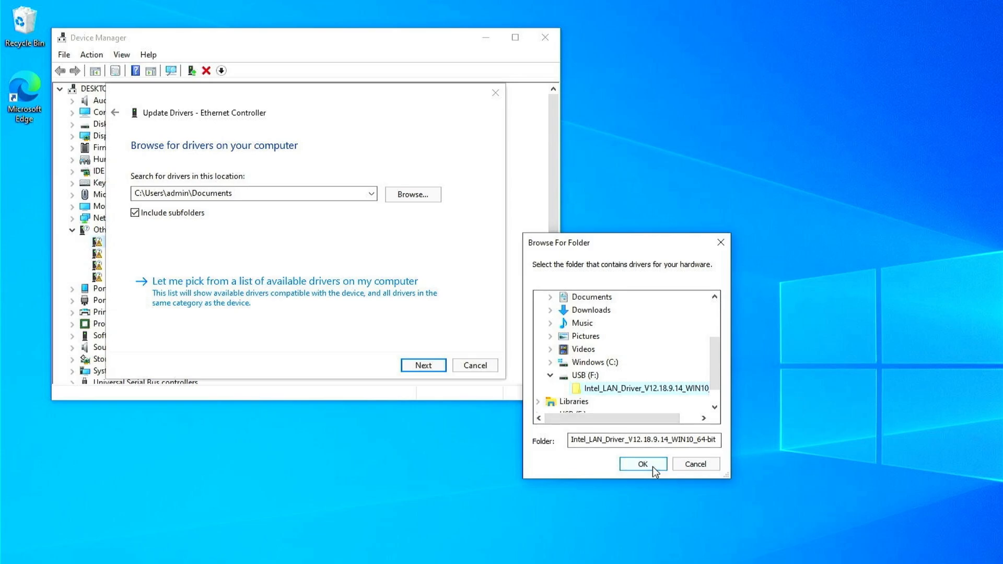
click(643, 464)
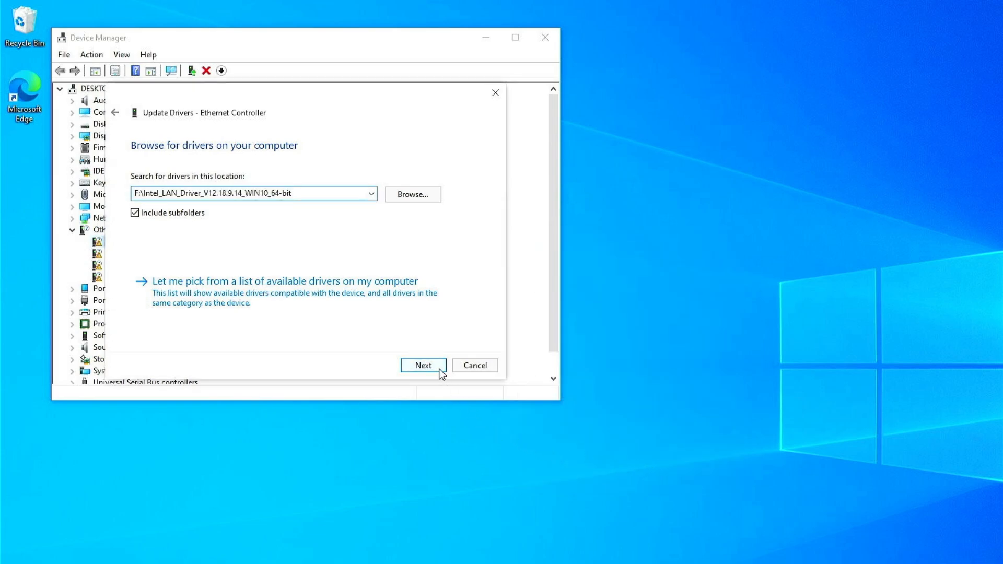
click(423, 366)
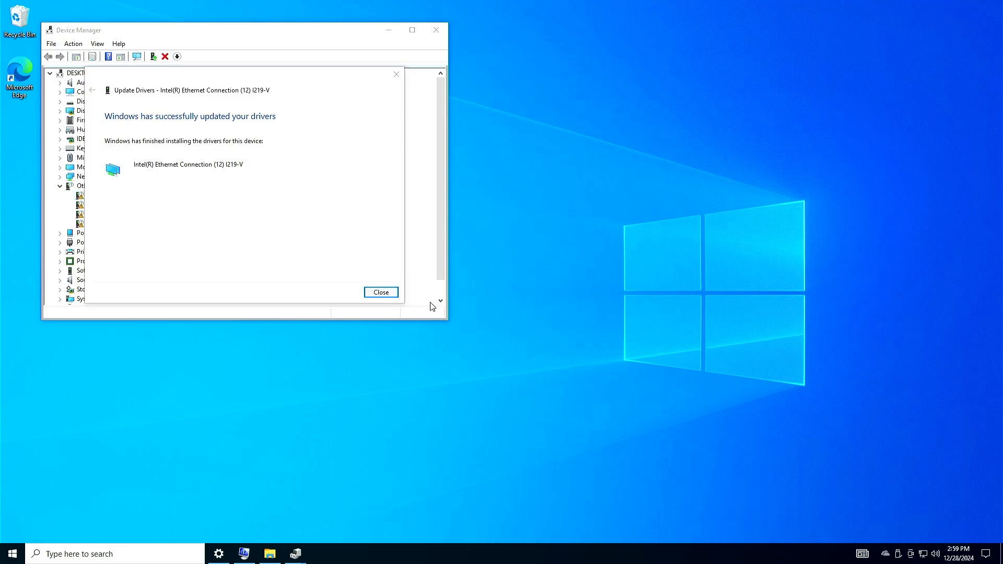
Dismiss the Intel(R) Ethernet Connection (12) I219-V success page and close Device Manager
click(381, 292)
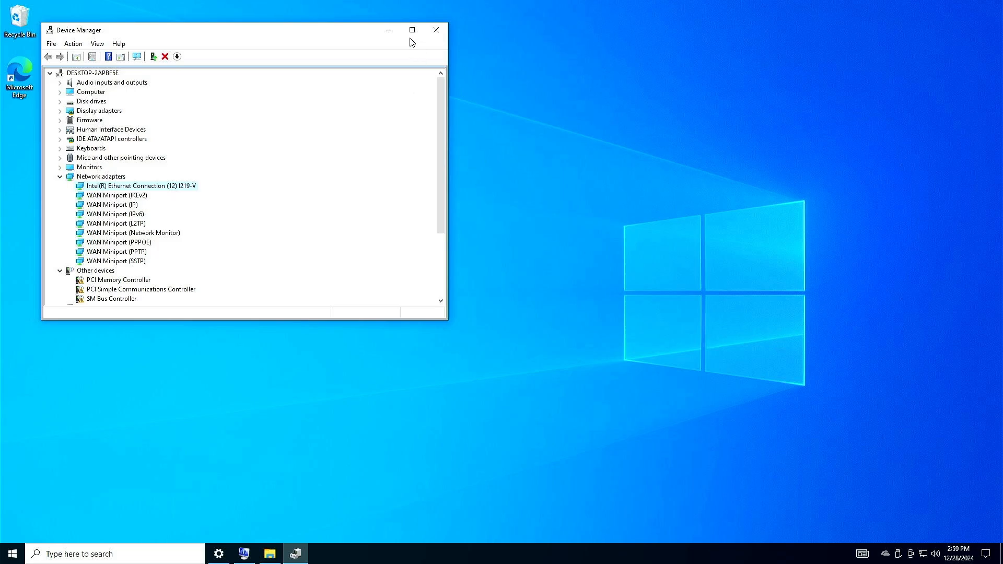
click(435, 29)
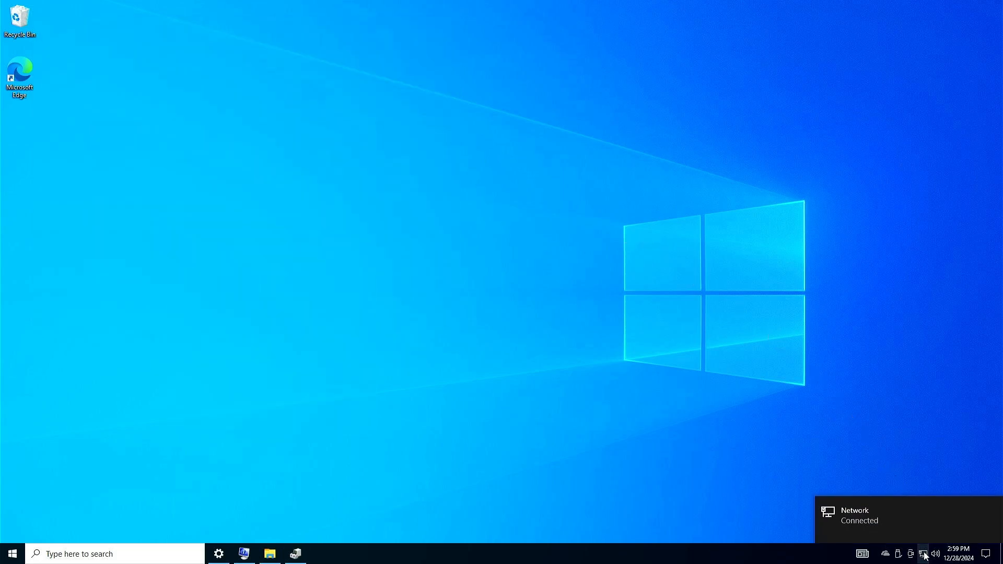
Confirm Ethernet Internet connection in Network status and list the adapter in Network Connections
click(925, 552)
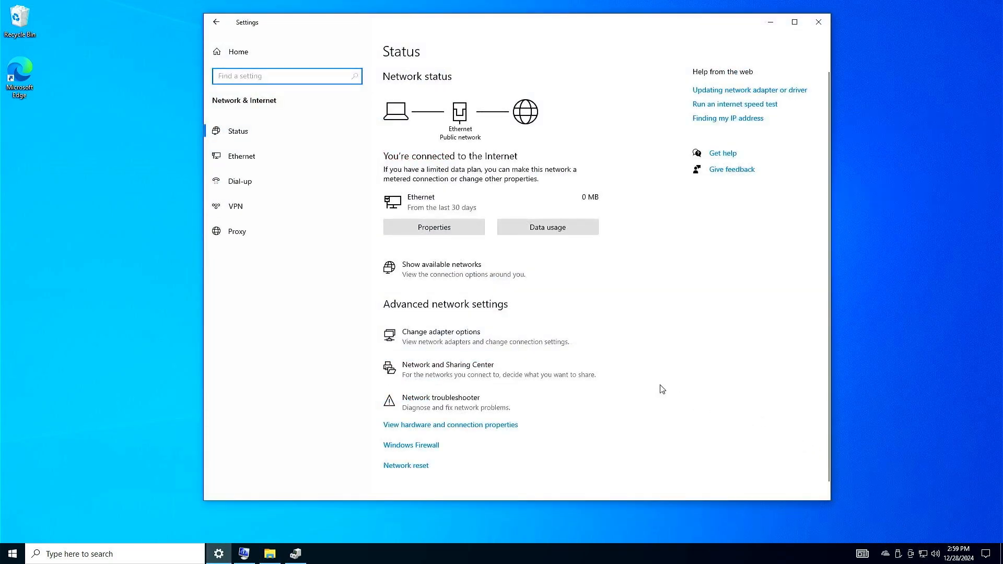
click(441, 332)
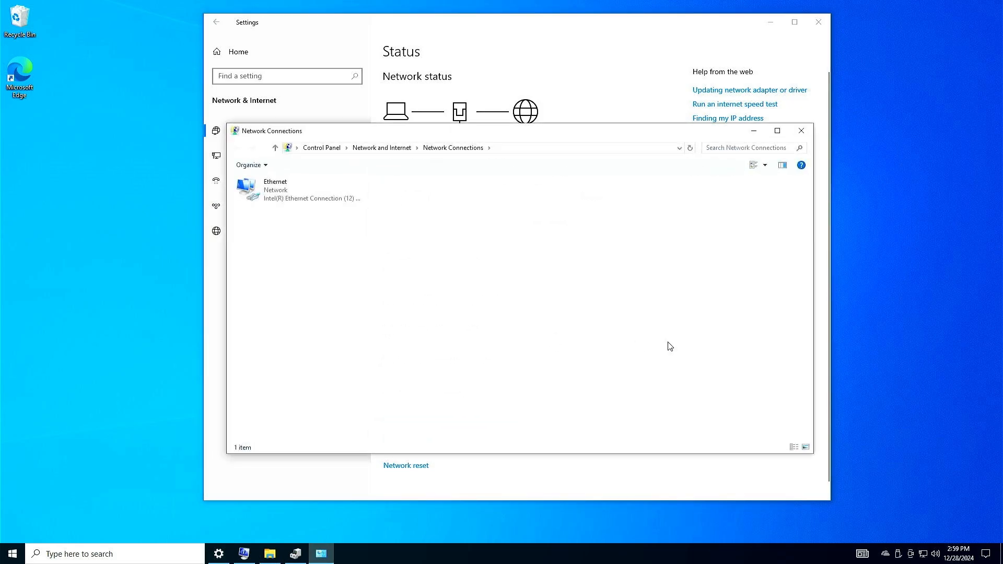